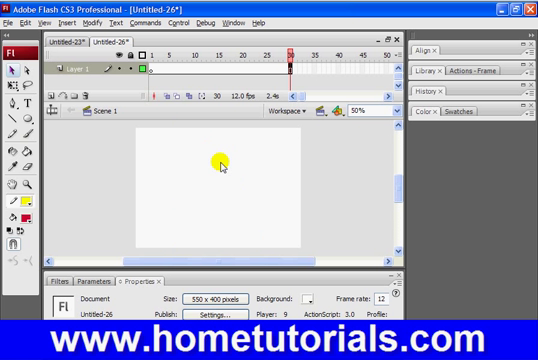
pyautogui.moveTo(205, 157)
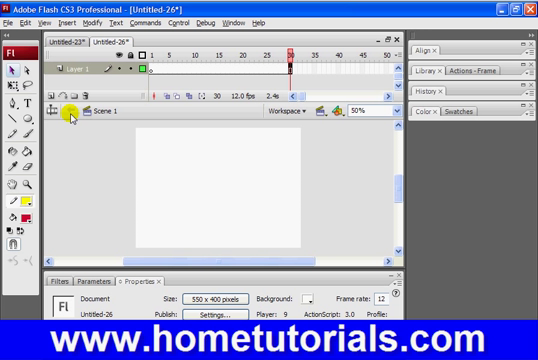
pyautogui.moveTo(144, 180)
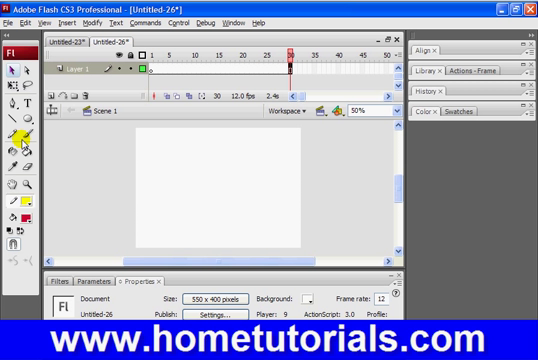
pyautogui.moveTo(22, 130)
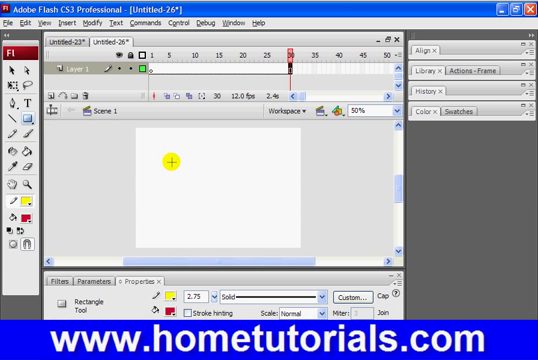
# - Draw a red square, a brownish circle below it, and blue lines crossing the square
pyautogui.moveTo(165, 155); pyautogui.dragTo(200, 190)
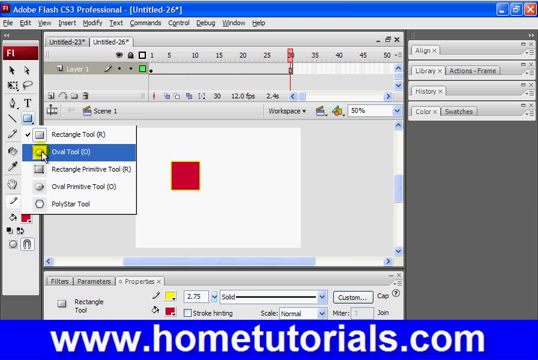
pyautogui.click(82, 157)
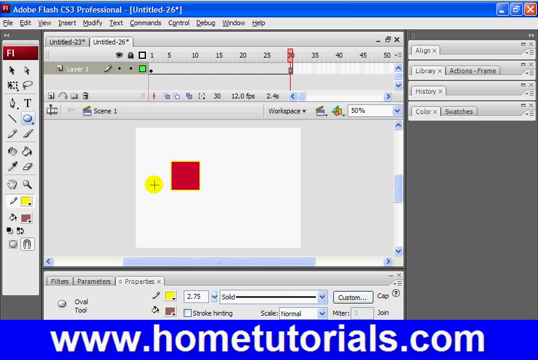
pyautogui.moveTo(155, 182); pyautogui.dragTo(195, 242)
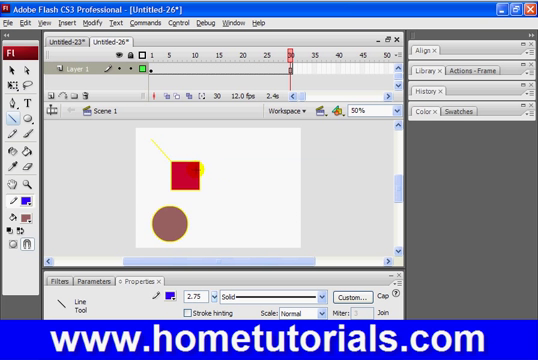
pyautogui.moveTo(185, 183); pyautogui.dragTo(233, 162)
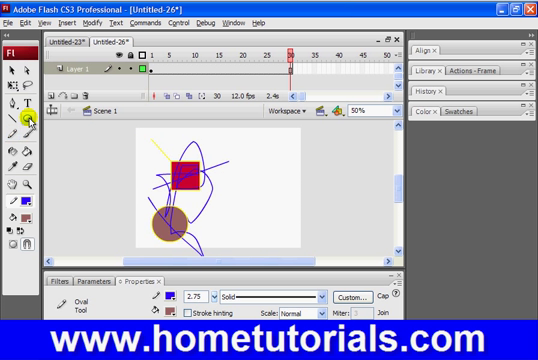
pyautogui.click(155, 302)
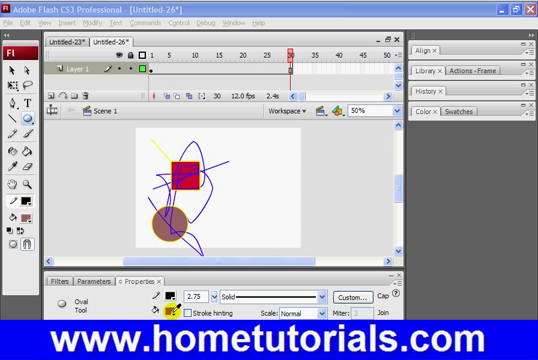
# - Pick black in the colour swatch for new shapes and deselect on the stage
pyautogui.click(152, 299)
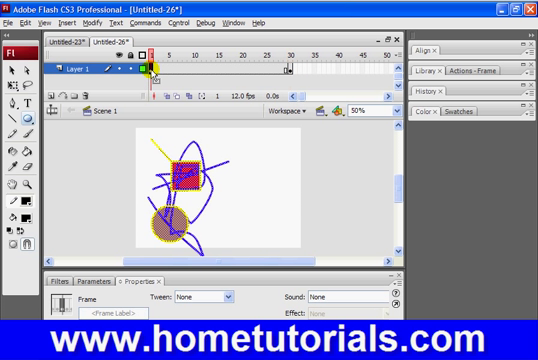
pyautogui.moveTo(14, 64)
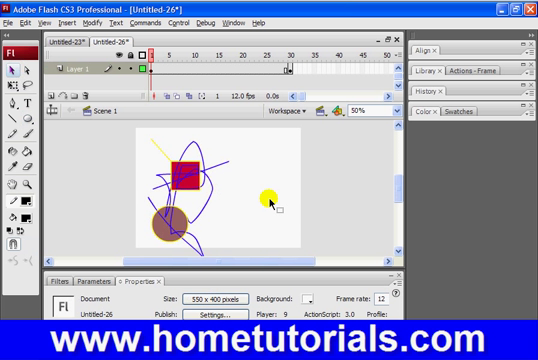
pyautogui.moveTo(270, 200); pyautogui.dragTo(175, 215)
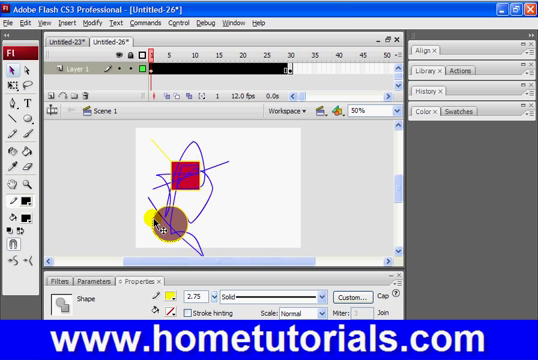
# - Select the circle, scrub to frames 19 and 30, and select Layer 1 frames 1–30
pyautogui.click(258, 64)
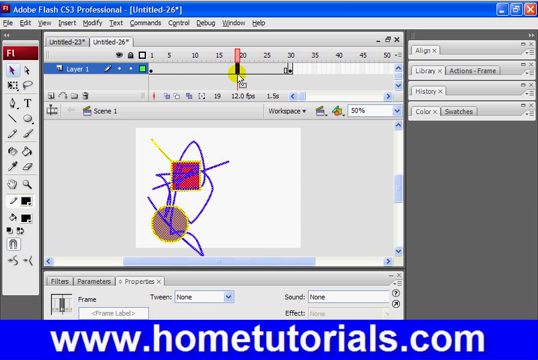
pyautogui.click(228, 301)
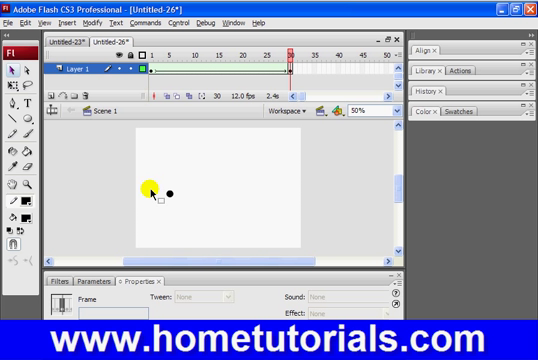
pyautogui.moveTo(148, 193); pyautogui.dragTo(285, 205)
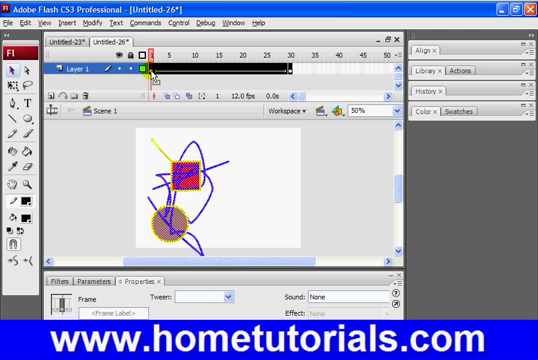
pyautogui.click(190, 19)
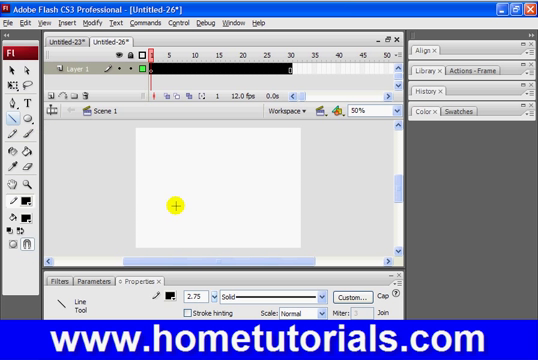
# - Draw a horizontal black line across the lower stage and add a new layer
pyautogui.moveTo(175, 215); pyautogui.dragTo(240, 205)
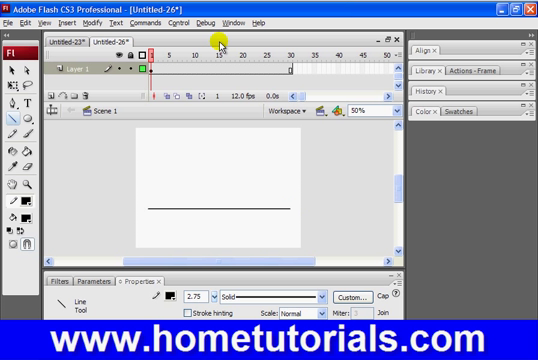
pyautogui.rightClick(68, 69)
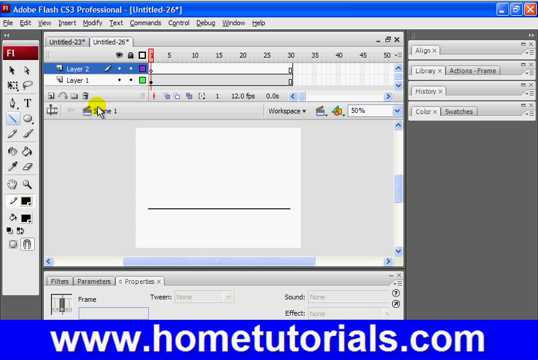
# - Insert Layer 2, zoom the stage, and draw a vertical line up from the right end
pyautogui.doubleClick(85, 69)
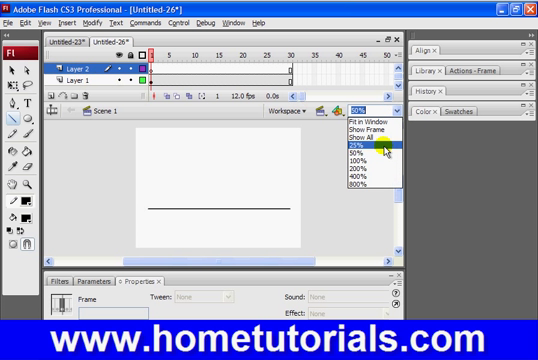
pyautogui.click(371, 163)
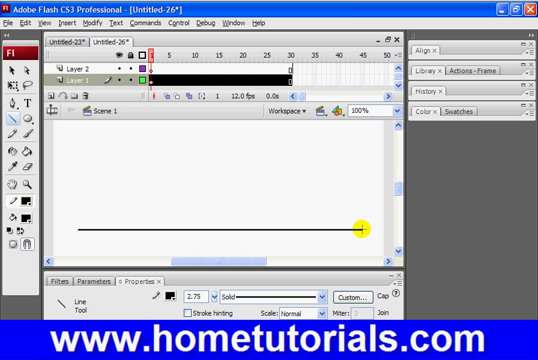
pyautogui.moveTo(357, 228); pyautogui.dragTo(355, 135)
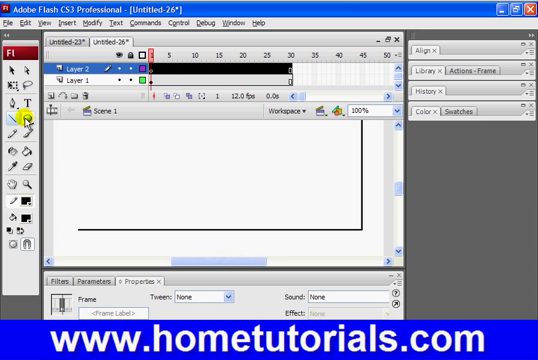
pyautogui.click(22, 122)
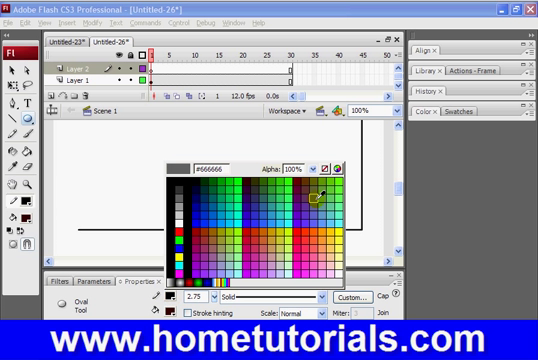
pyautogui.click(340, 220)
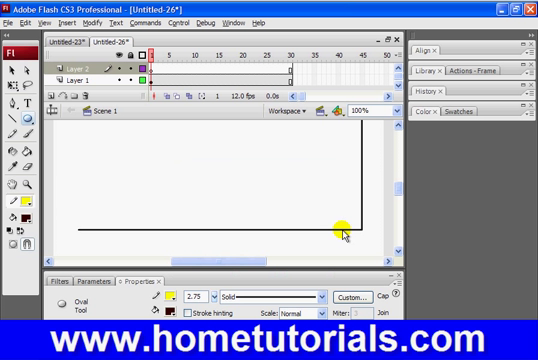
pyautogui.click(148, 301)
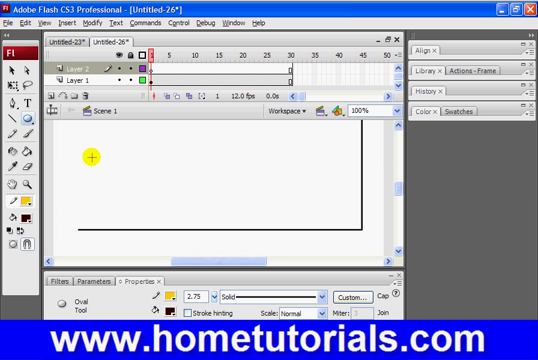
pyautogui.moveTo(90, 158); pyautogui.dragTo(128, 200)
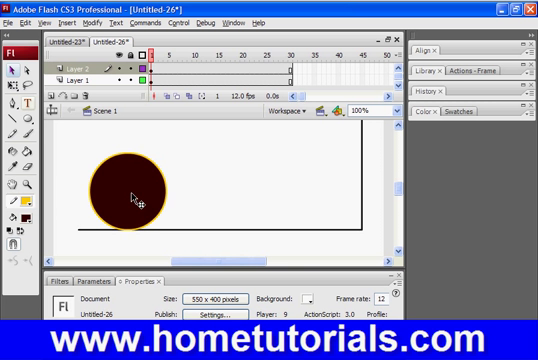
pyautogui.click(130, 195)
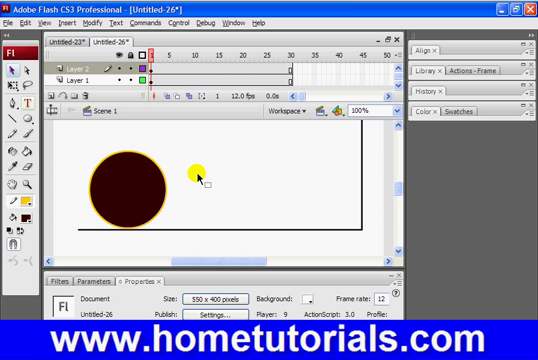
pyautogui.moveTo(200, 172); pyautogui.dragTo(93, 165)
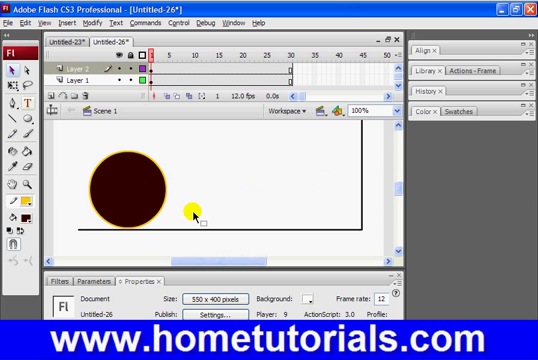
pyautogui.moveTo(348, 158)
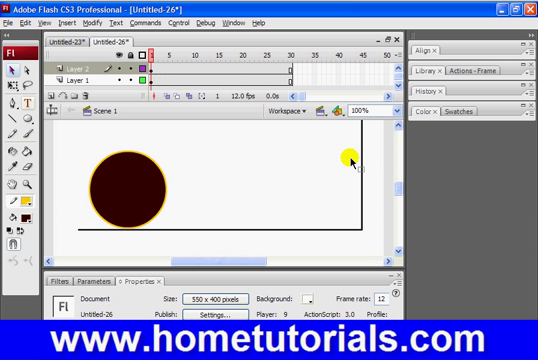
pyautogui.moveTo(24, 103)
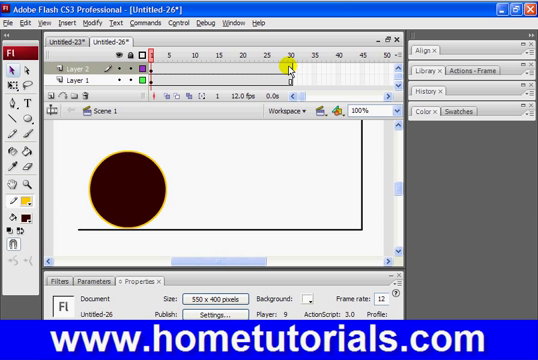
# - Insert keyframes at frame 30 on Layer 2 and on Layer 1
pyautogui.click(292, 64)
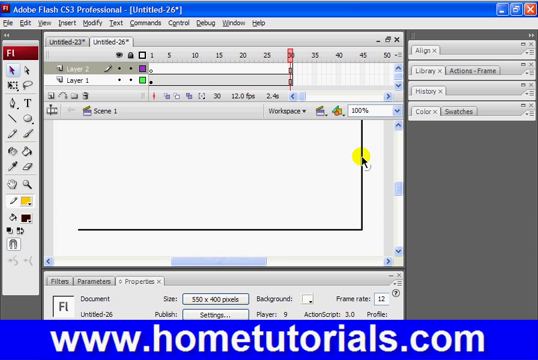
pyautogui.click(75, 59)
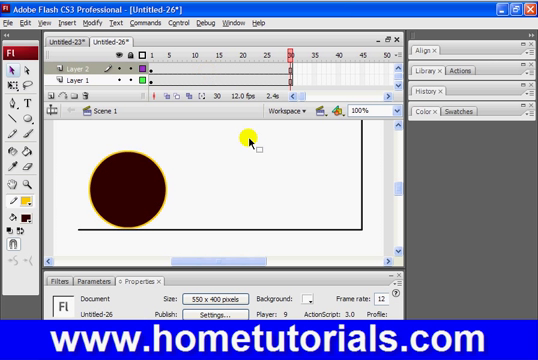
pyautogui.click(293, 63)
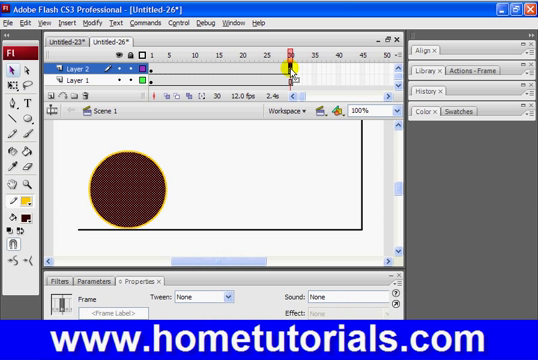
pyautogui.rightClick(293, 66)
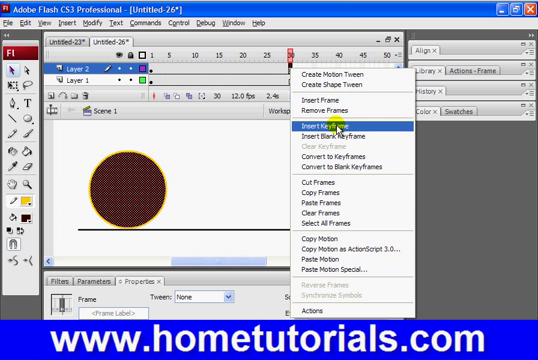
pyautogui.click(327, 126)
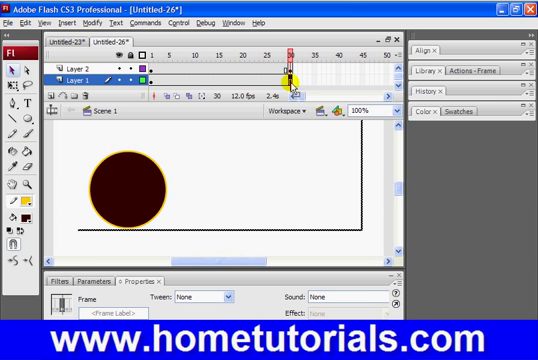
pyautogui.rightClick(290, 65)
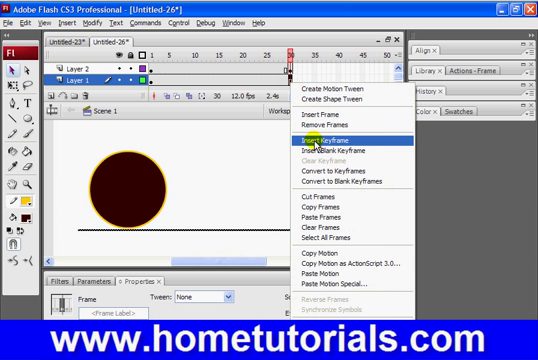
pyautogui.click(329, 134)
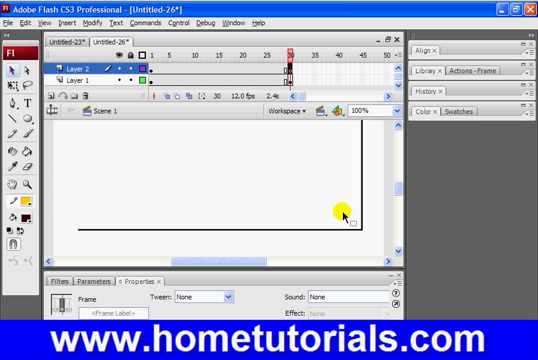
pyautogui.moveTo(285, 128)
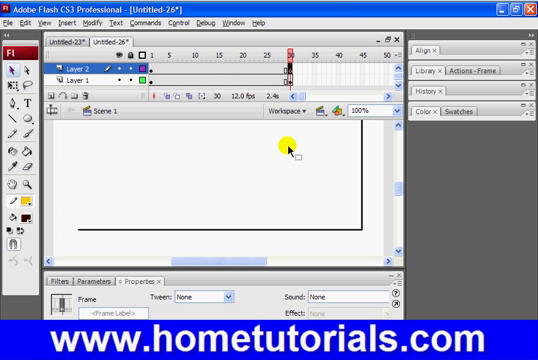
pyautogui.moveTo(82, 158)
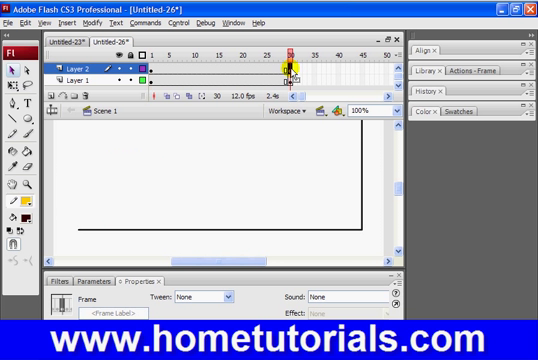
pyautogui.moveTo(345, 258)
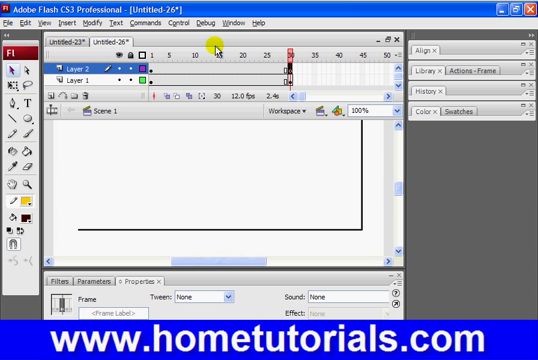
pyautogui.moveTo(167, 99)
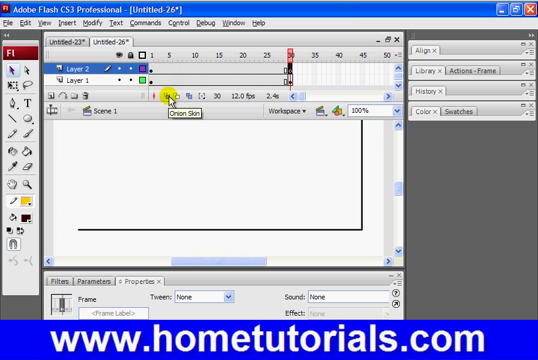
pyautogui.moveTo(180, 103)
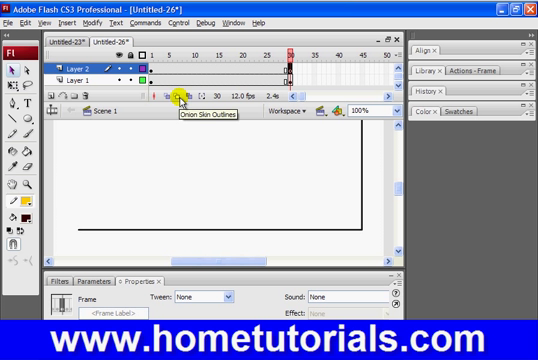
pyautogui.moveTo(205, 107)
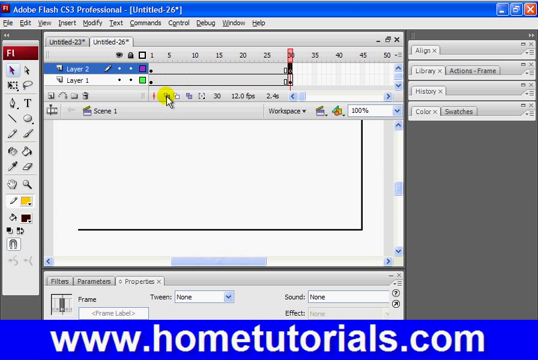
# - Turn on onion skinning and widen its range to show earlier frames' ball
pyautogui.click(165, 97)
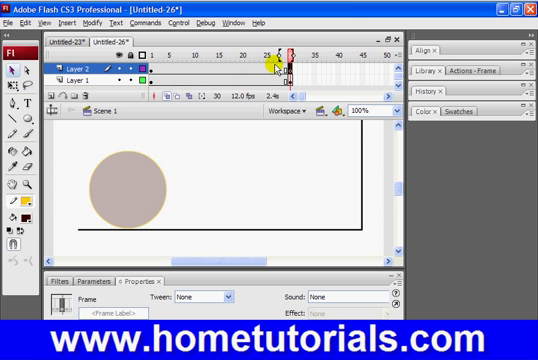
pyautogui.moveTo(300, 62)
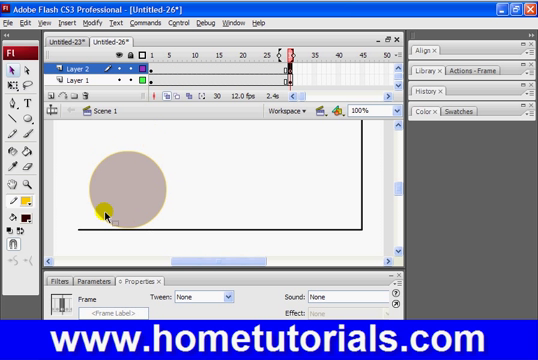
pyautogui.moveTo(105, 215); pyautogui.dragTo(90, 185)
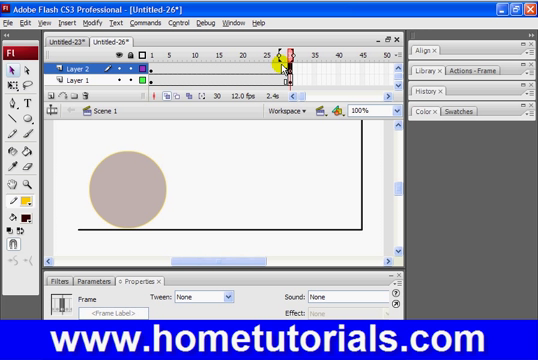
pyautogui.click(146, 76)
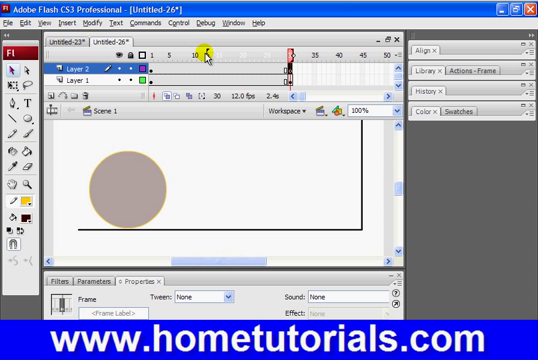
pyautogui.moveTo(270, 60)
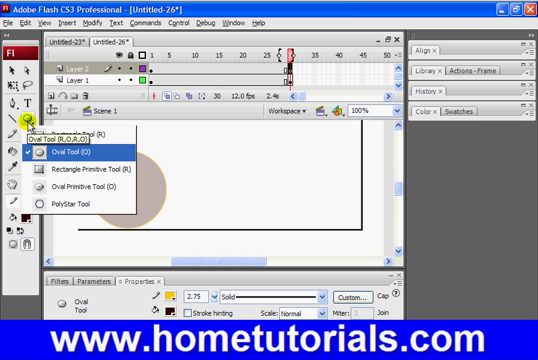
pyautogui.moveTo(75, 135)
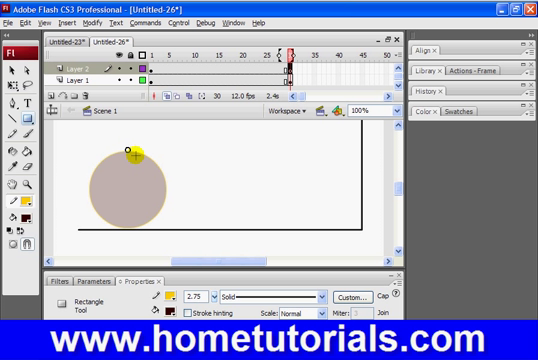
# - Drag a dark square with a yellow outline over the ghosted ball on frame 30
pyautogui.moveTo(130, 155); pyautogui.dragTo(205, 222)
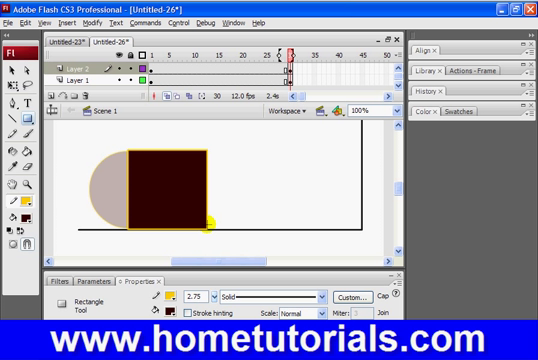
pyautogui.moveTo(160, 238)
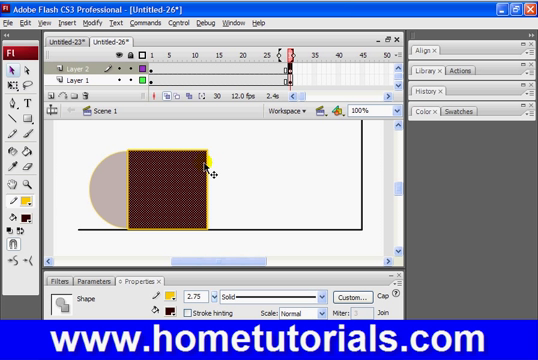
pyautogui.moveTo(127, 188)
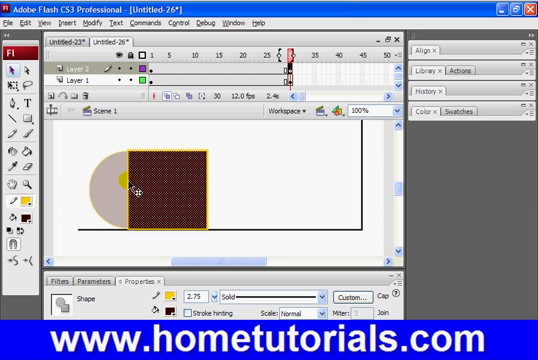
pyautogui.moveTo(180, 235)
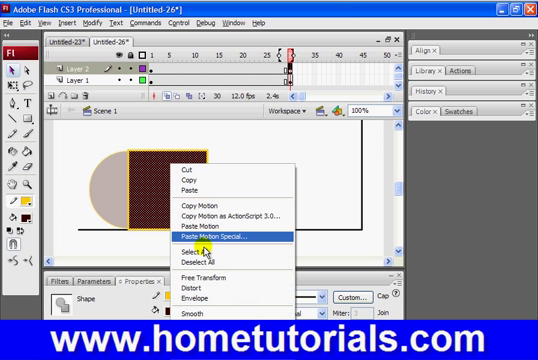
pyautogui.click(201, 242)
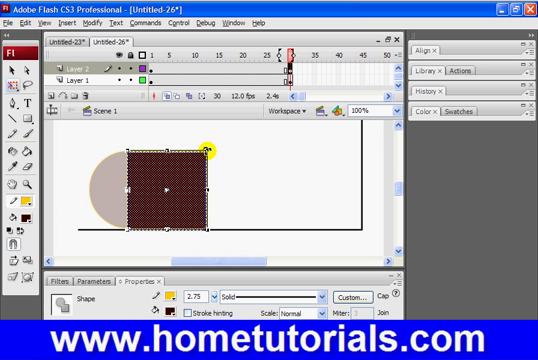
pyautogui.click(230, 160)
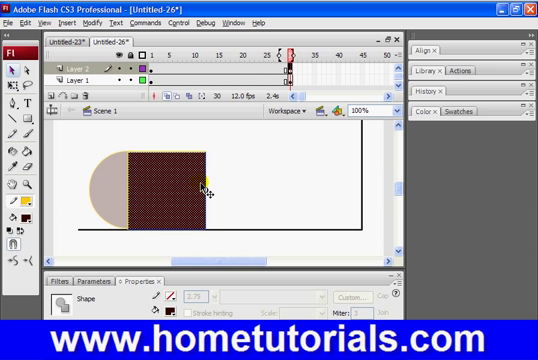
pyautogui.click(258, 186)
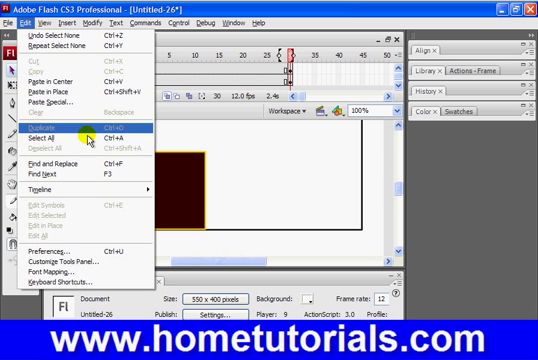
pyautogui.click(45, 18)
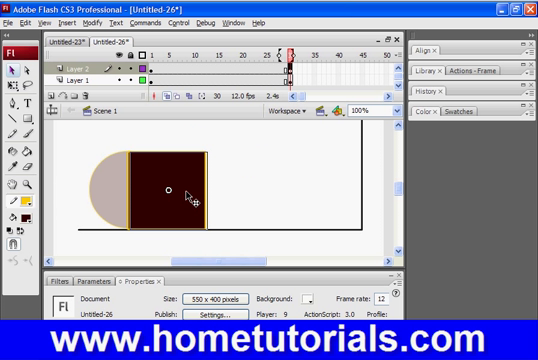
pyautogui.click(175, 190)
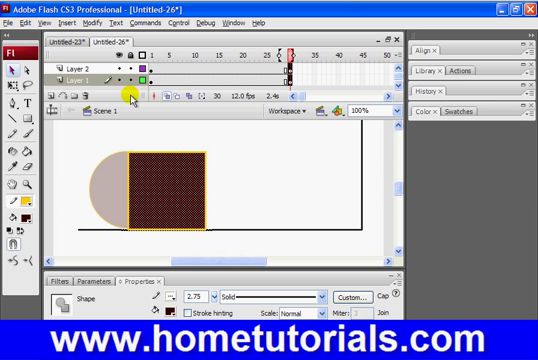
# - Hide Layer 1 with its eye column, then select Layer 2 and click the square
pyautogui.click(70, 62)
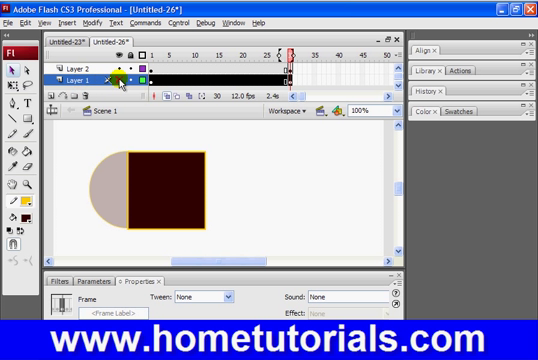
pyautogui.click(125, 66)
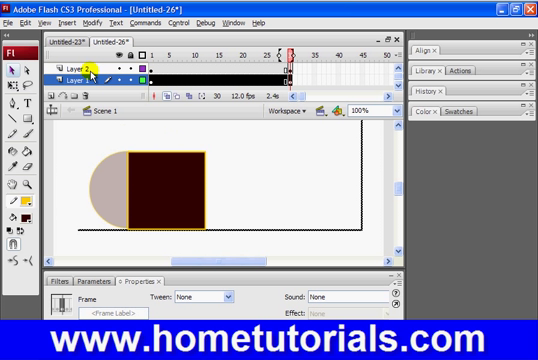
pyautogui.click(67, 80)
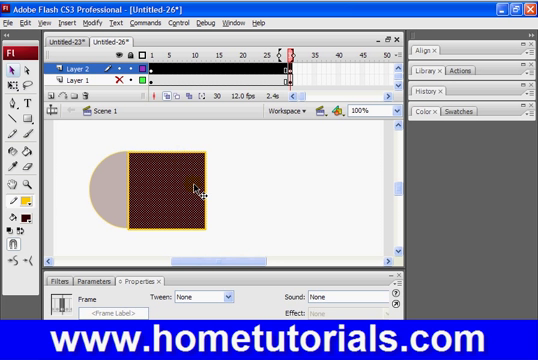
pyautogui.click(180, 190)
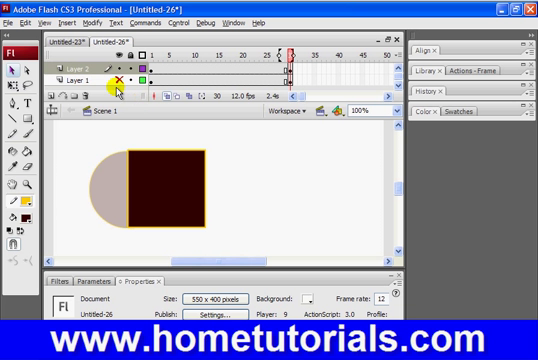
# - Enable Snap Align from the View > Snapping menu
pyautogui.click(45, 18)
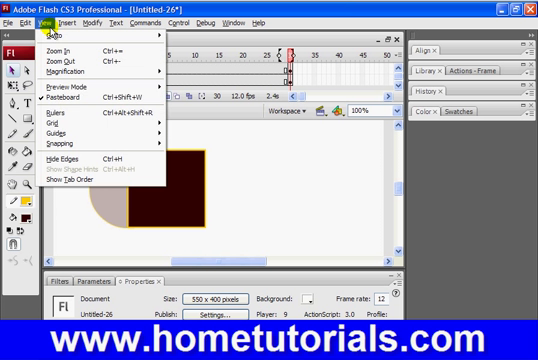
pyautogui.moveTo(60, 148)
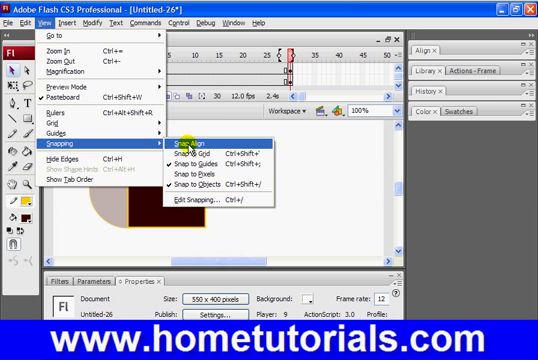
pyautogui.click(195, 144)
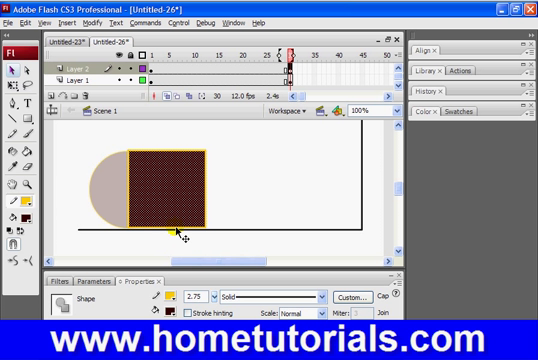
pyautogui.moveTo(197, 207)
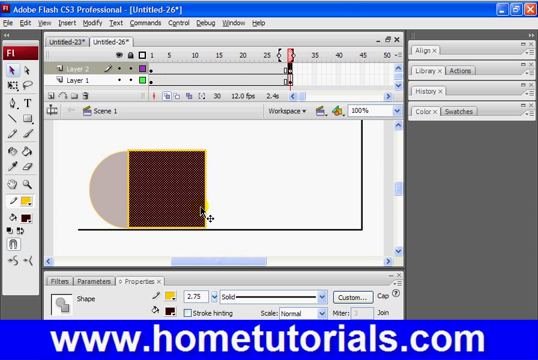
pyautogui.moveTo(178, 196)
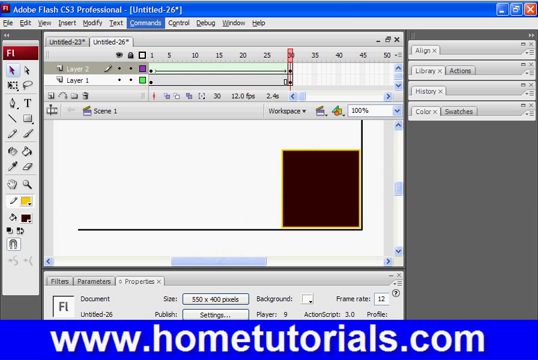
# - Test-play the scene in a preview window, then close the preview
pyautogui.click(180, 24)
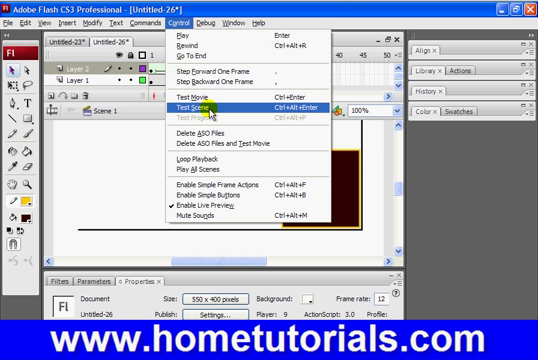
pyautogui.click(204, 104)
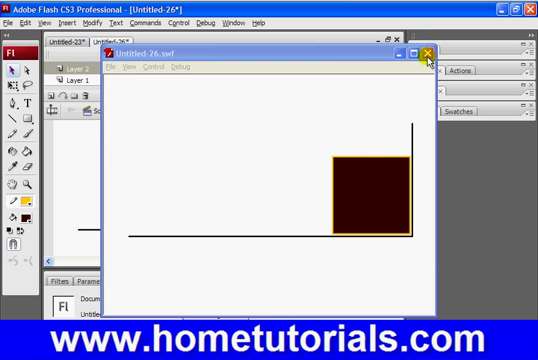
pyautogui.click(430, 52)
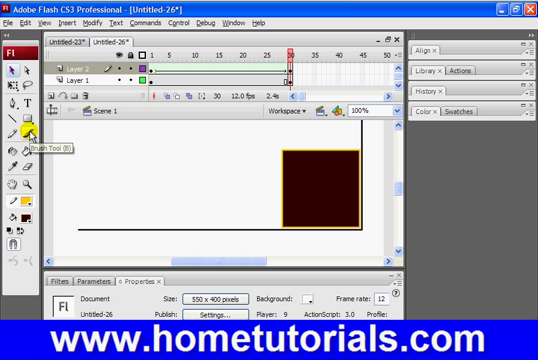
# - Select frame 30, showing the dark square at the line's corner
pyautogui.click(293, 52)
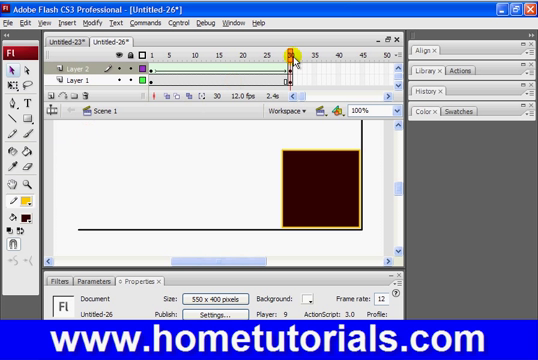